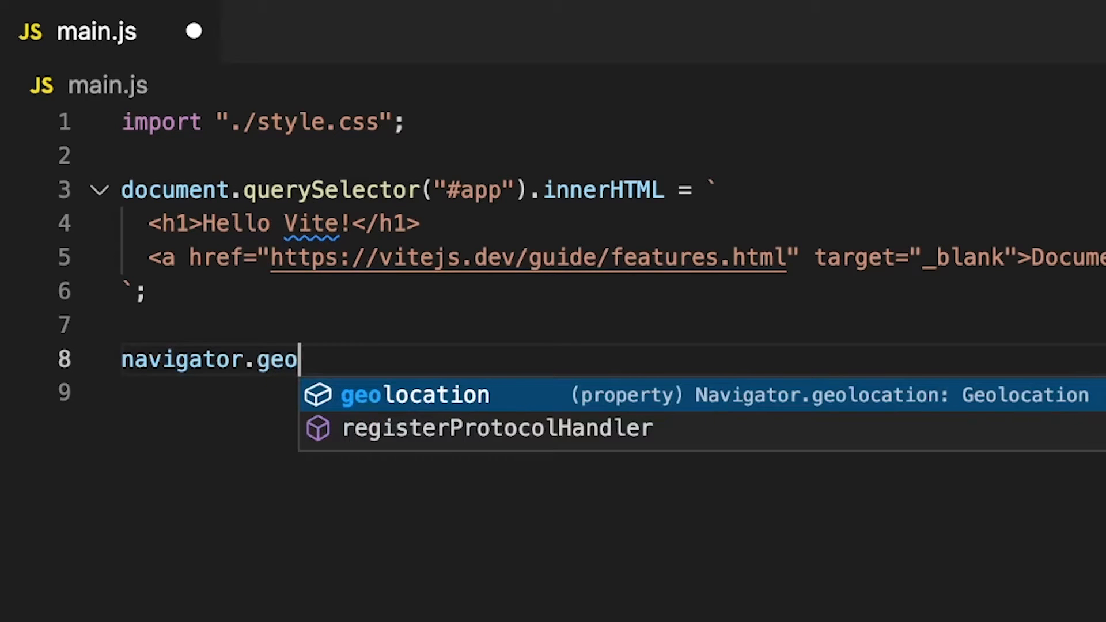
Step: Complete navigator.geolocation and call getCurrentPosition(success, error, options) in main.js
key(Tab)
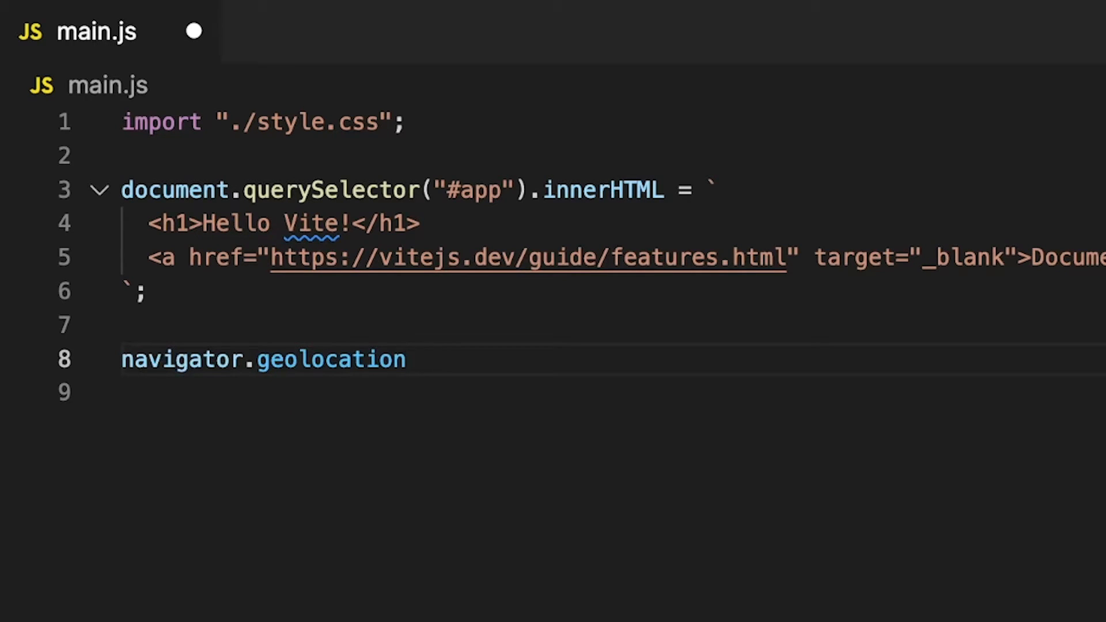
text(.getCurrentPosition)
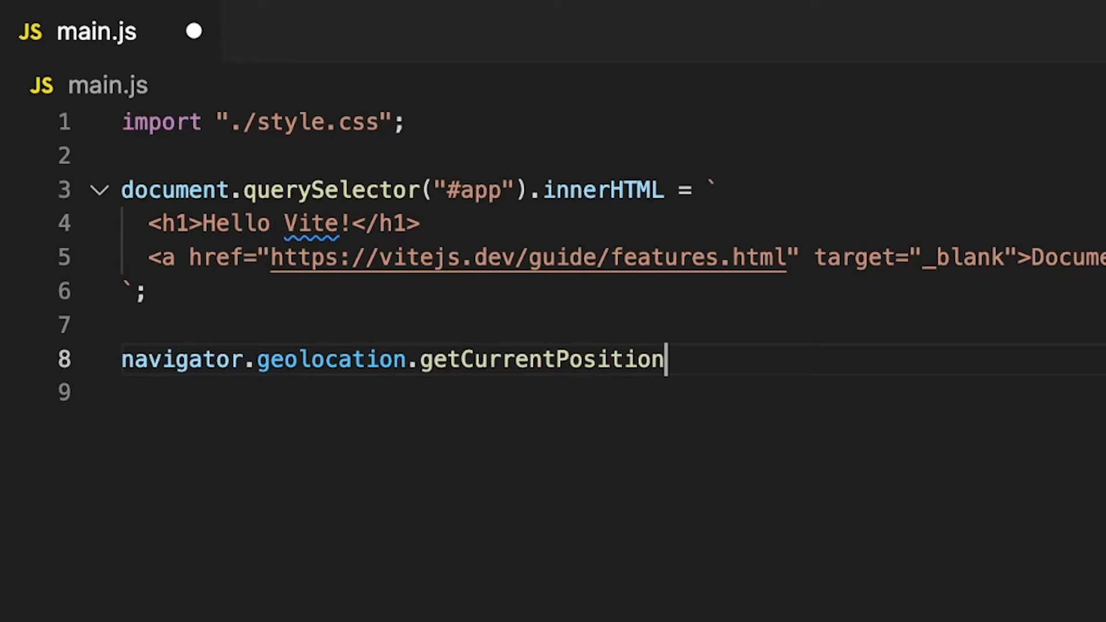
text((success, er)
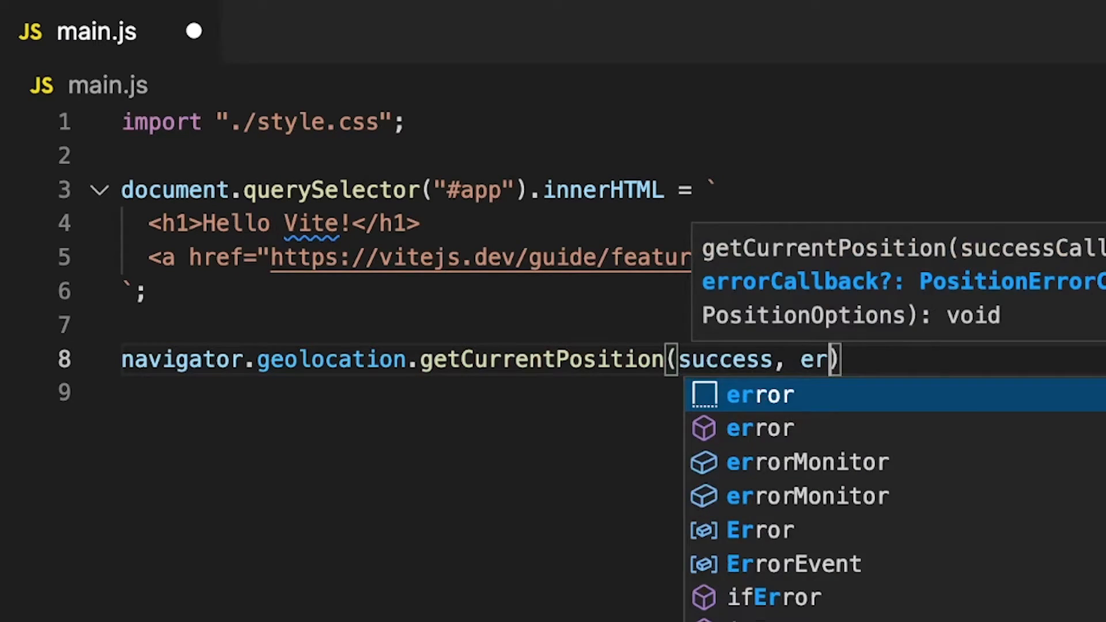
text(ror, options)
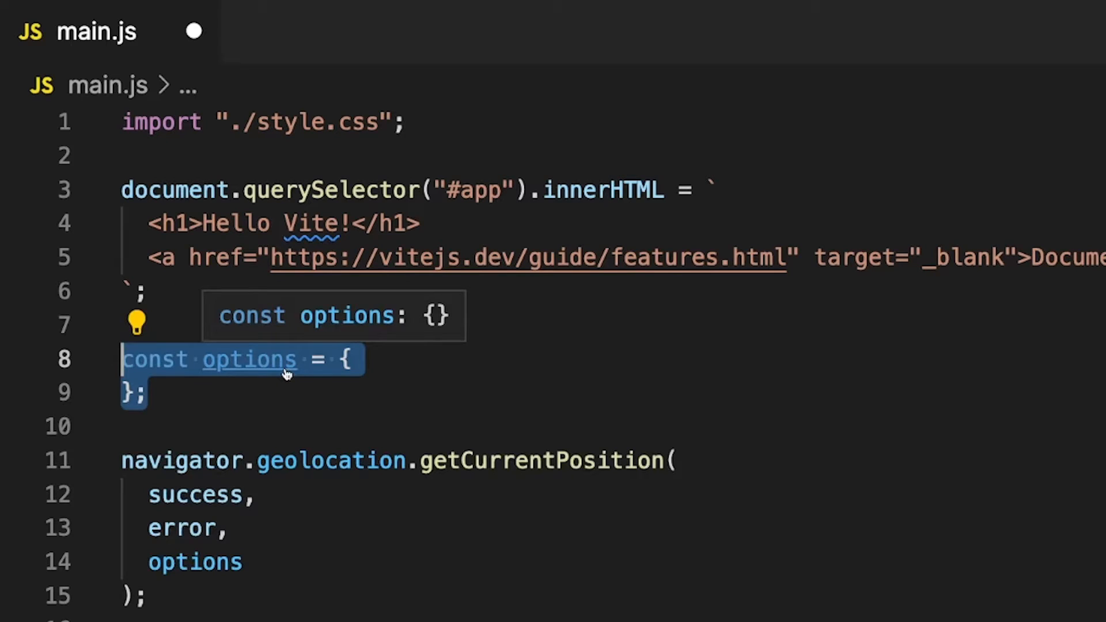
Step: Fill the options object with maximumAge 0, enableHighAccuracy false and timeout 15000, then select maximumAge
text(maximumAge: 0,)
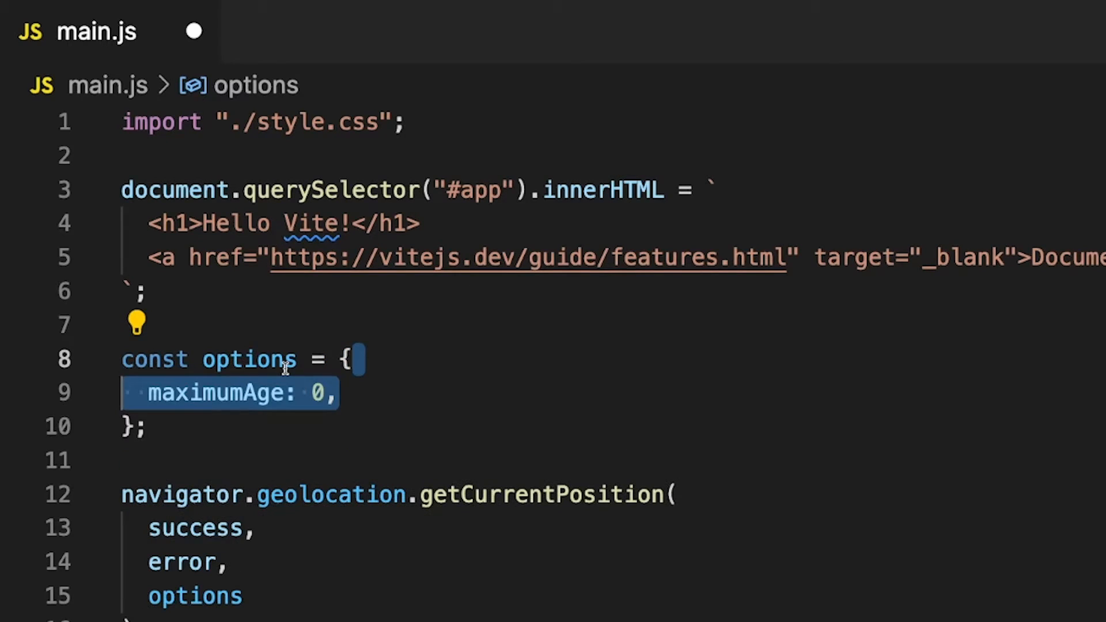
text(enableHighAccuracy: false,)
text(timeout: 15000,)
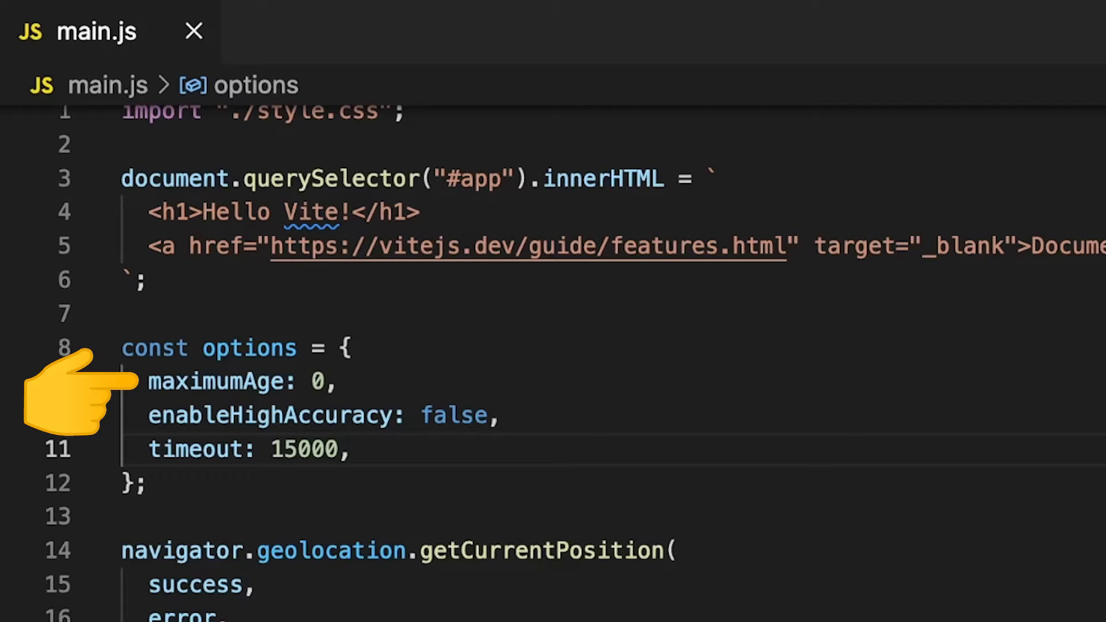
click(324, 380)
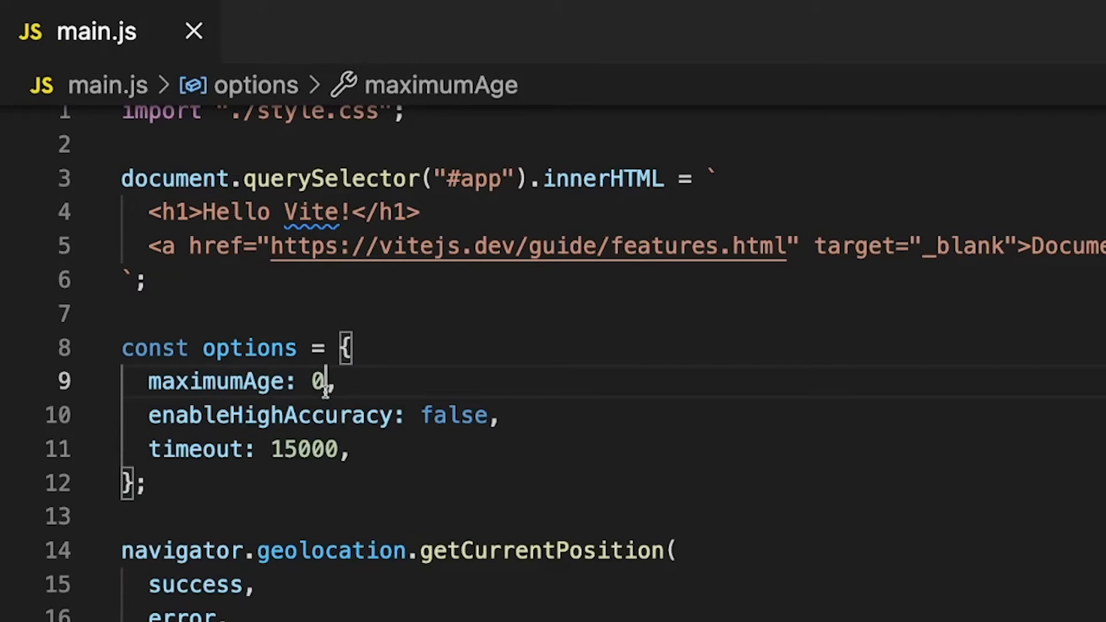
Step: Change maximumAge from 0 to 10000 and add a blank line above the getCurrentPosition call
text(10000)
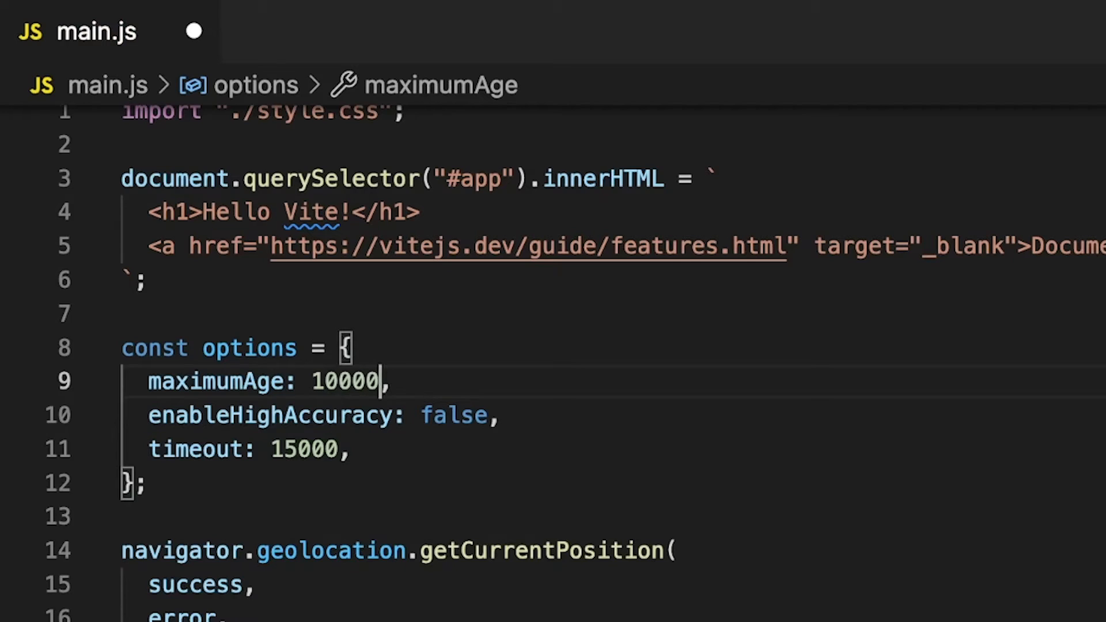
text(0)
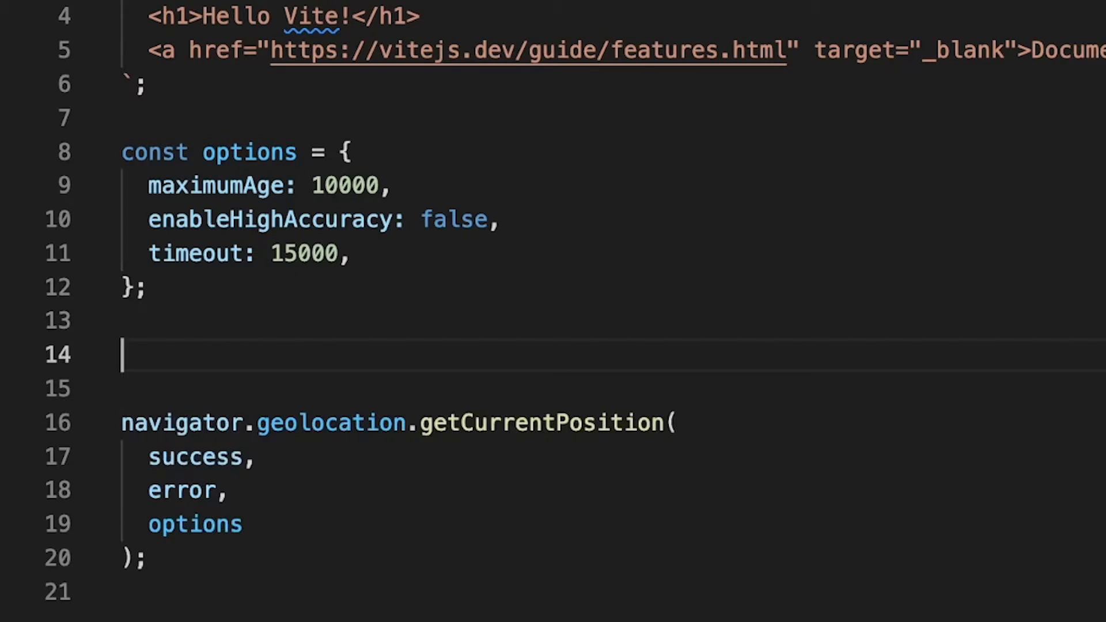
Step: Start const success = (pos) => { with const coords = pos.coords; inside
text(const success = ())
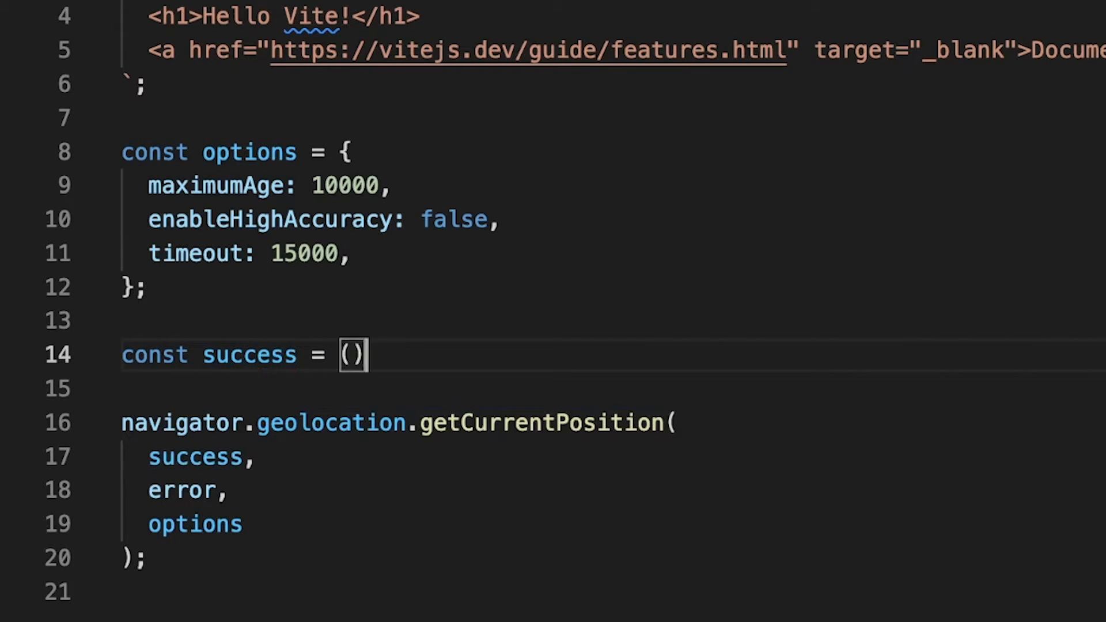
text(pos) =>)
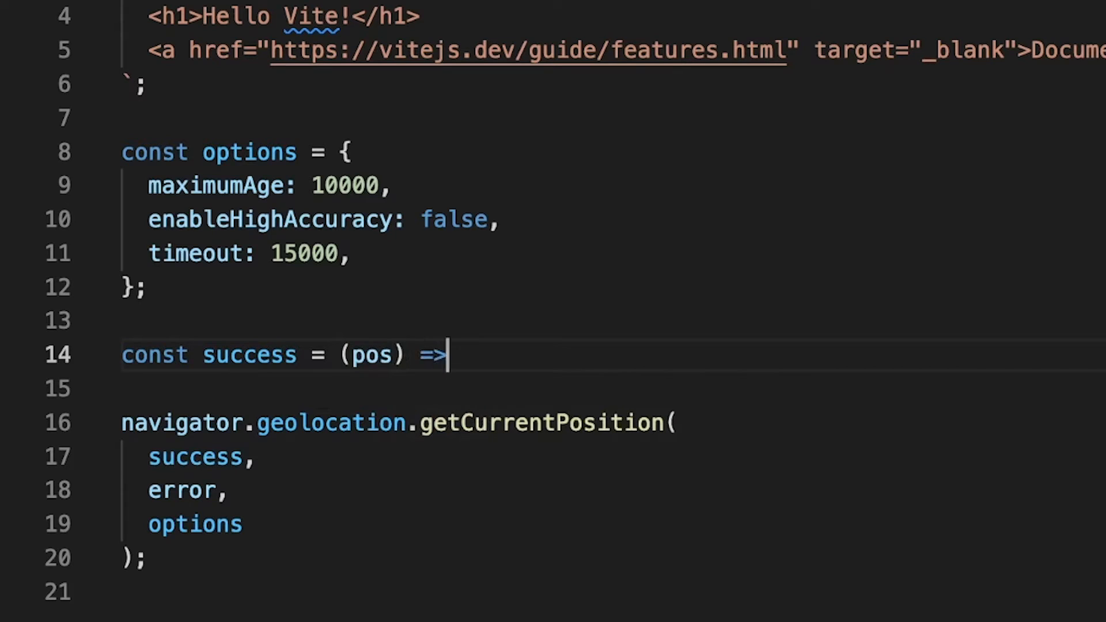
text({)
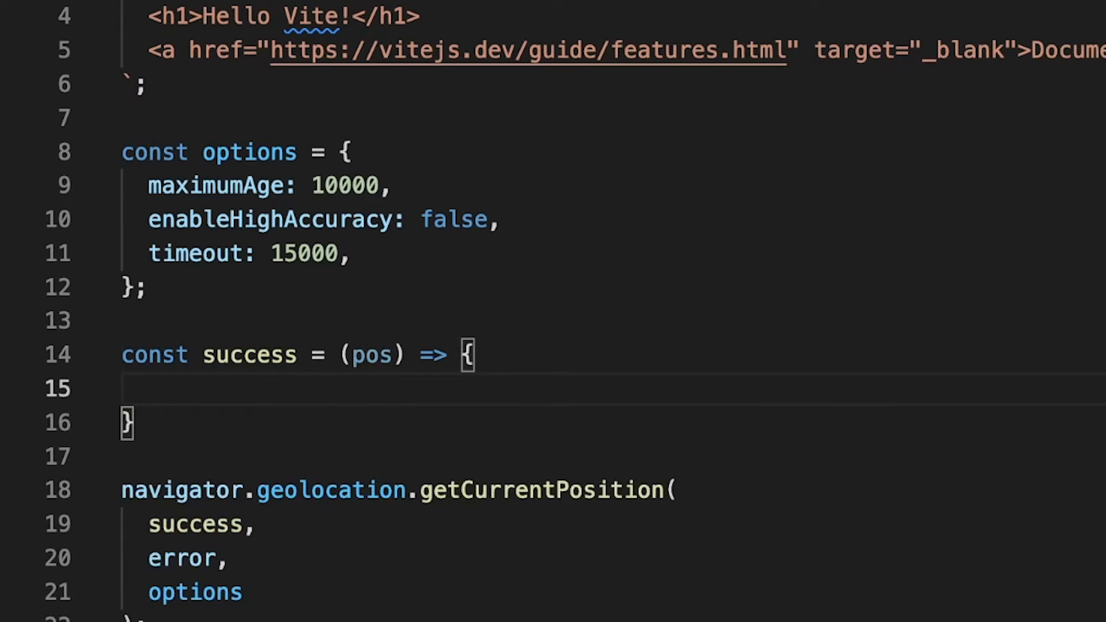
text(const coor)
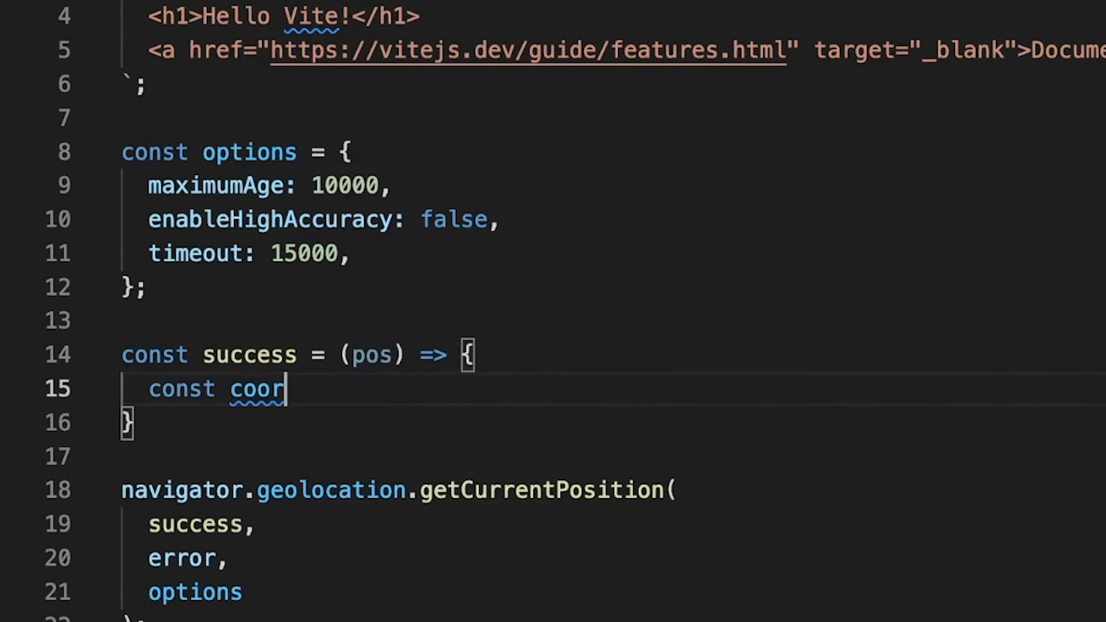
text(ds =)
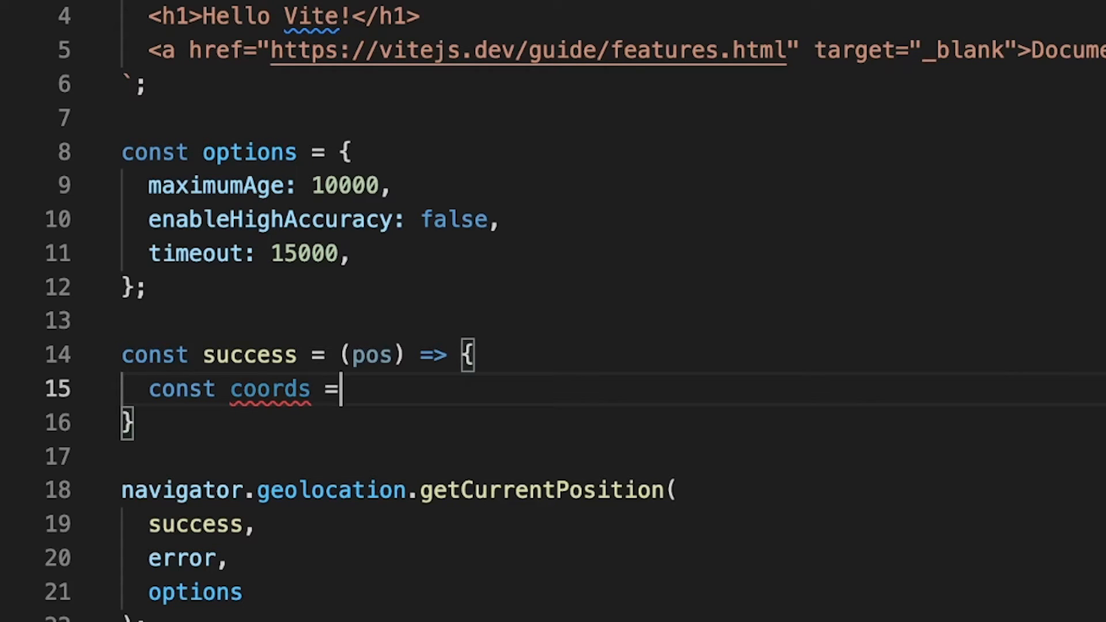
text(pos.)
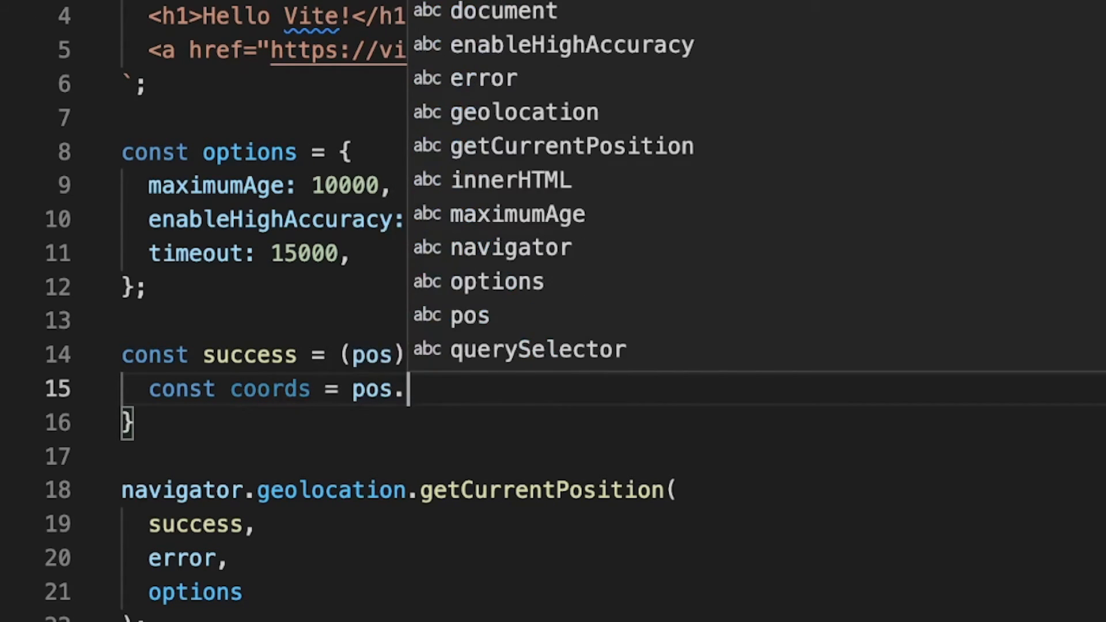
text(coords)
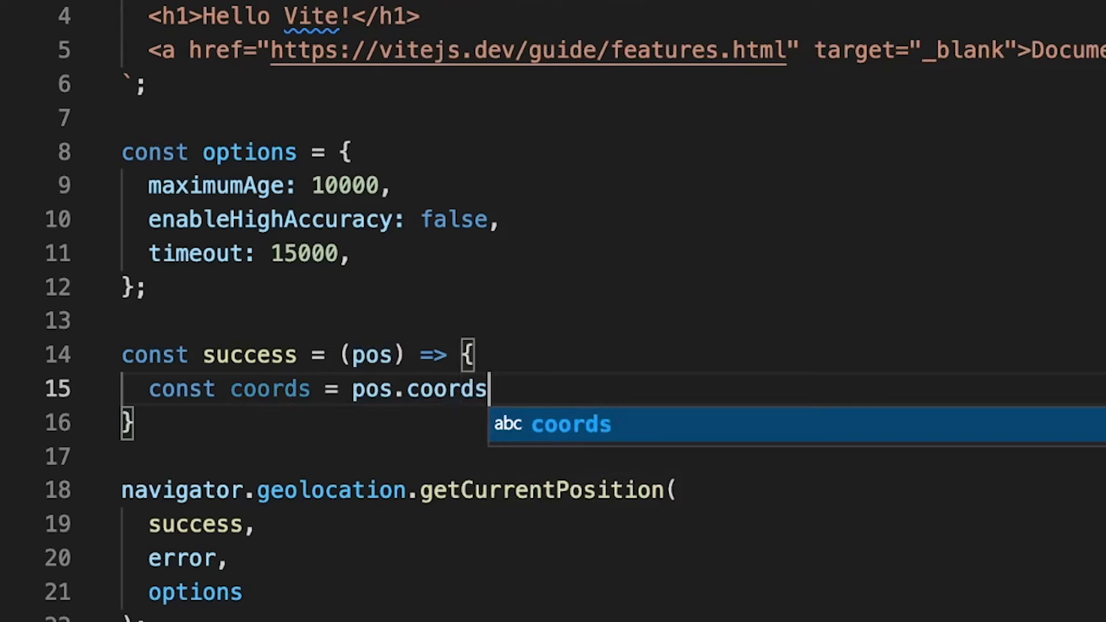
text(;)
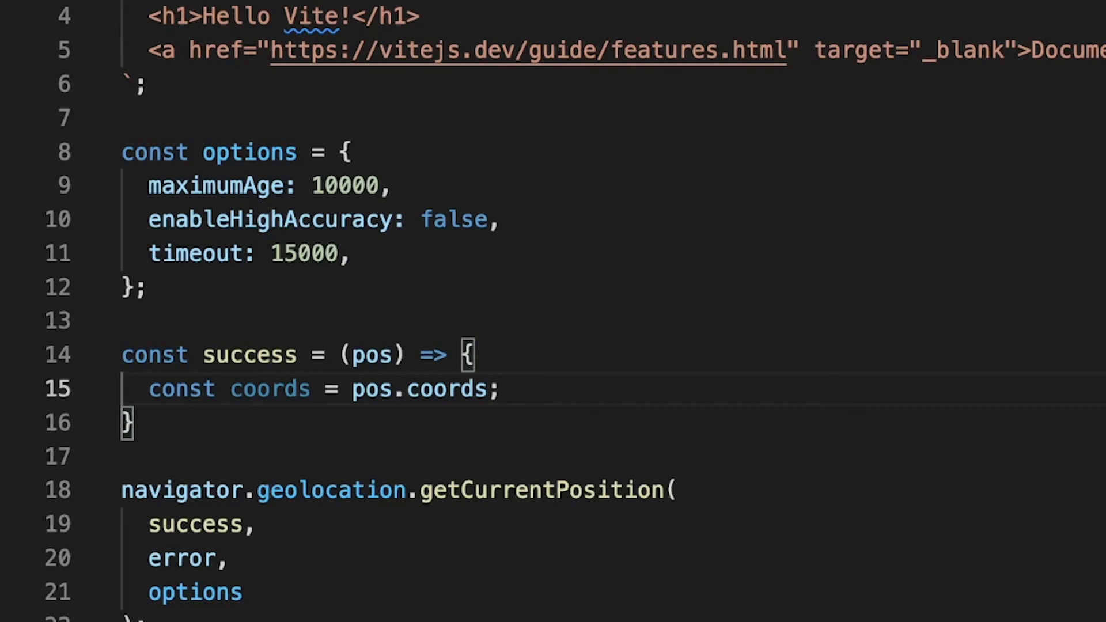
Step: Add console.log(coords) on a new line inside the success function
key(Enter)
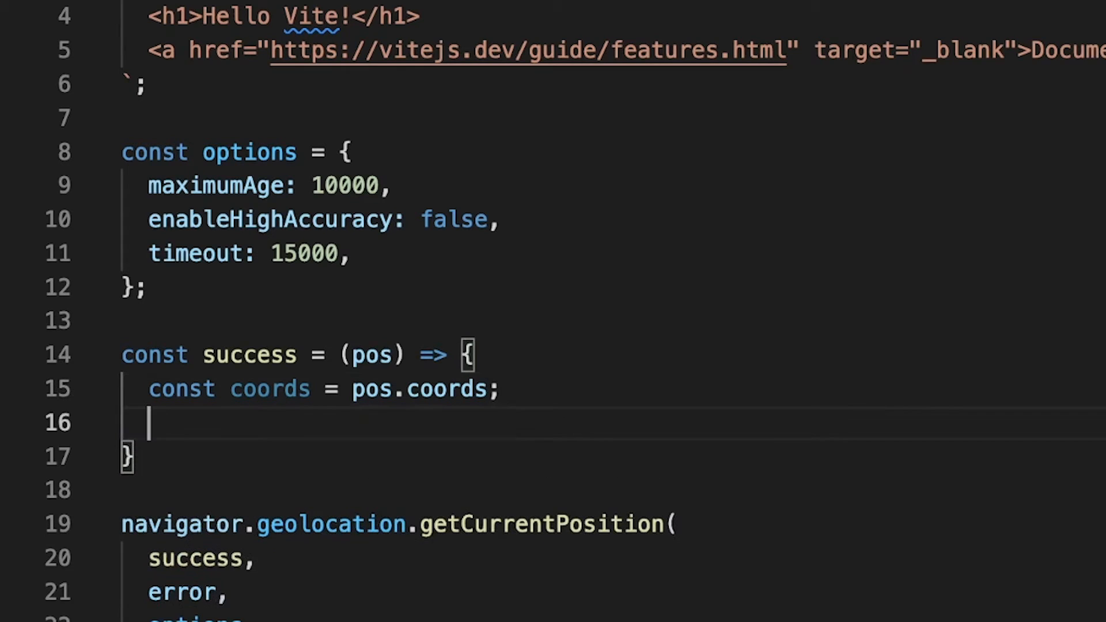
text(console.log)
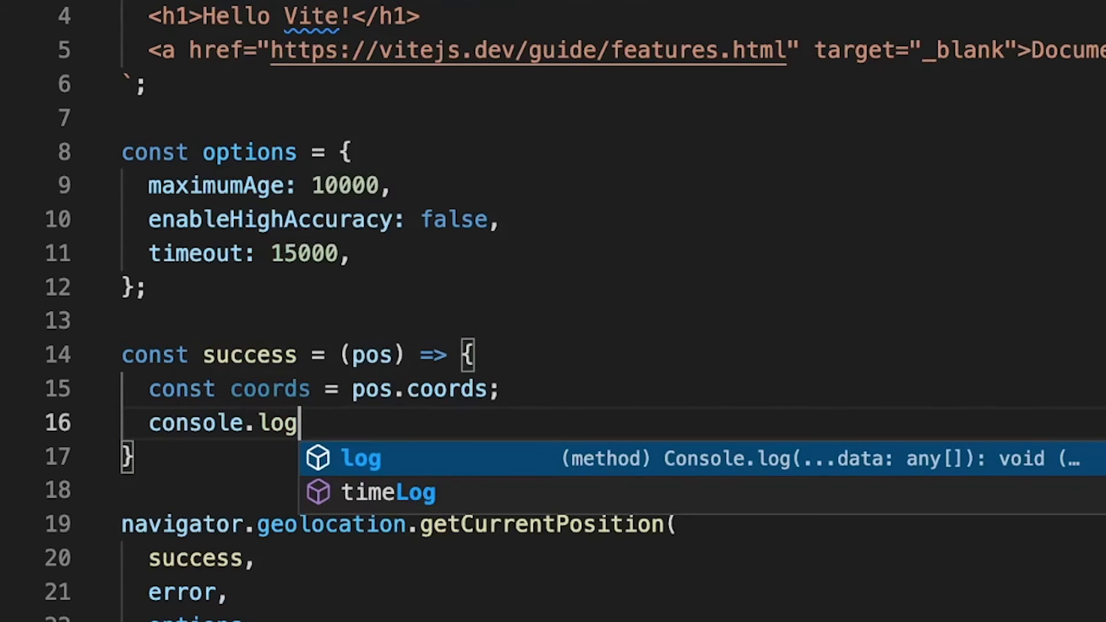
text((coords);)
text(const error =)
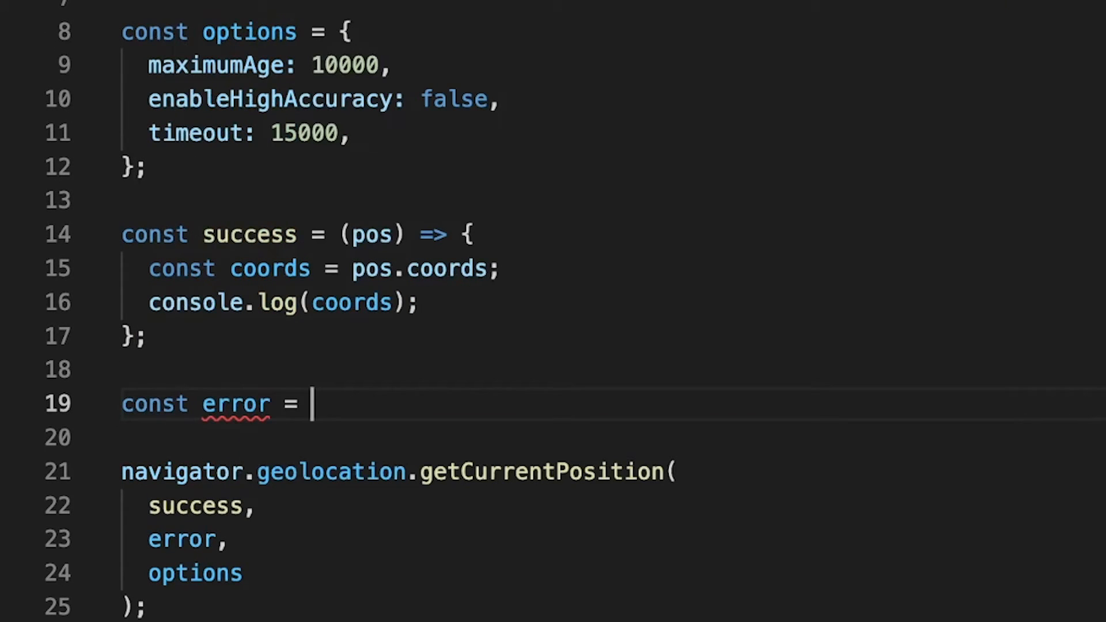
Step: Write const error = (err) => { console.log(err) } and save main.js
text((err) =>)
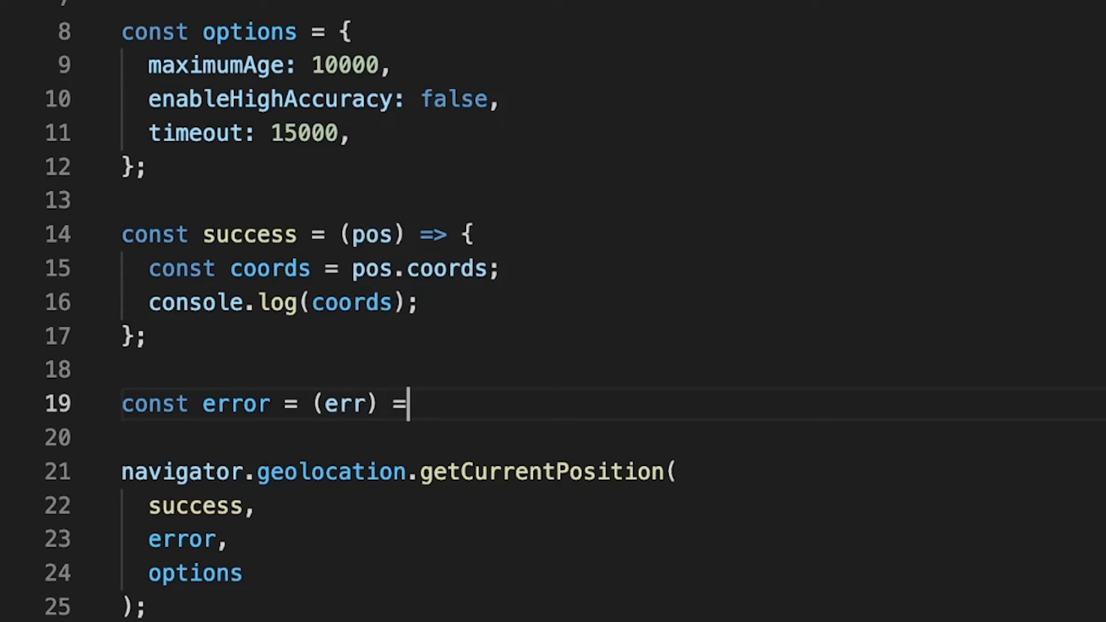
text({)
click(614, 438)
text(console.log()
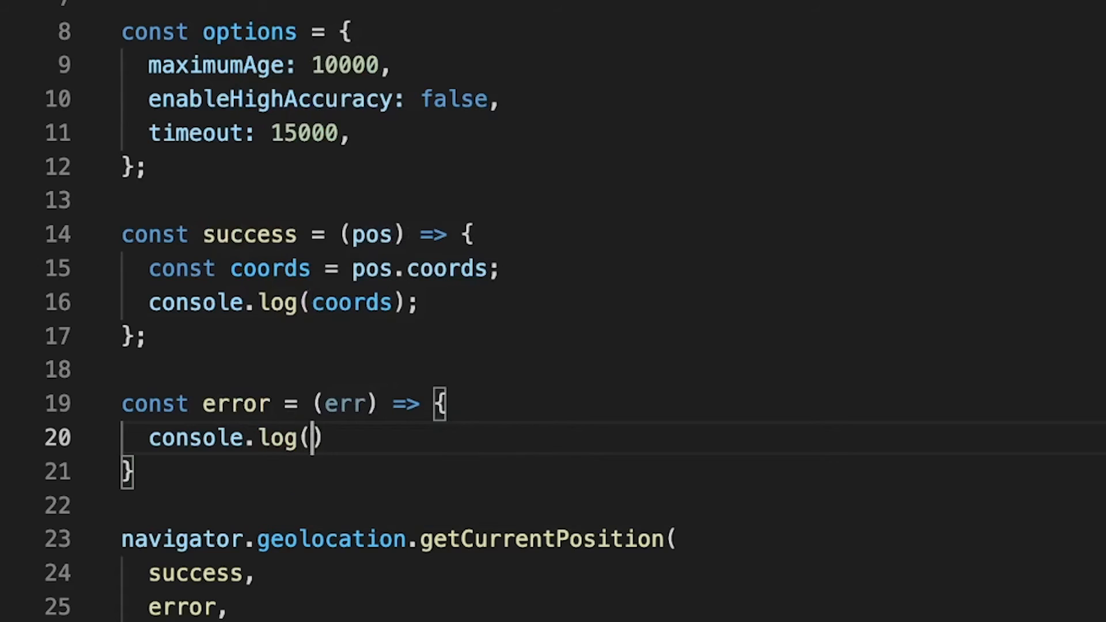
text(err)
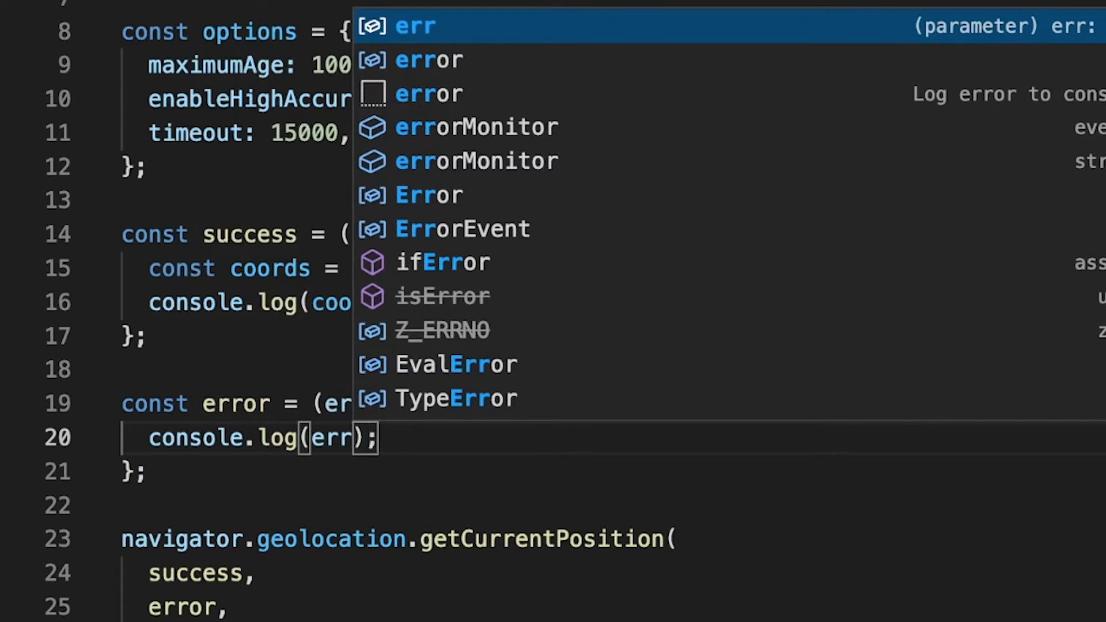
key(Escape)
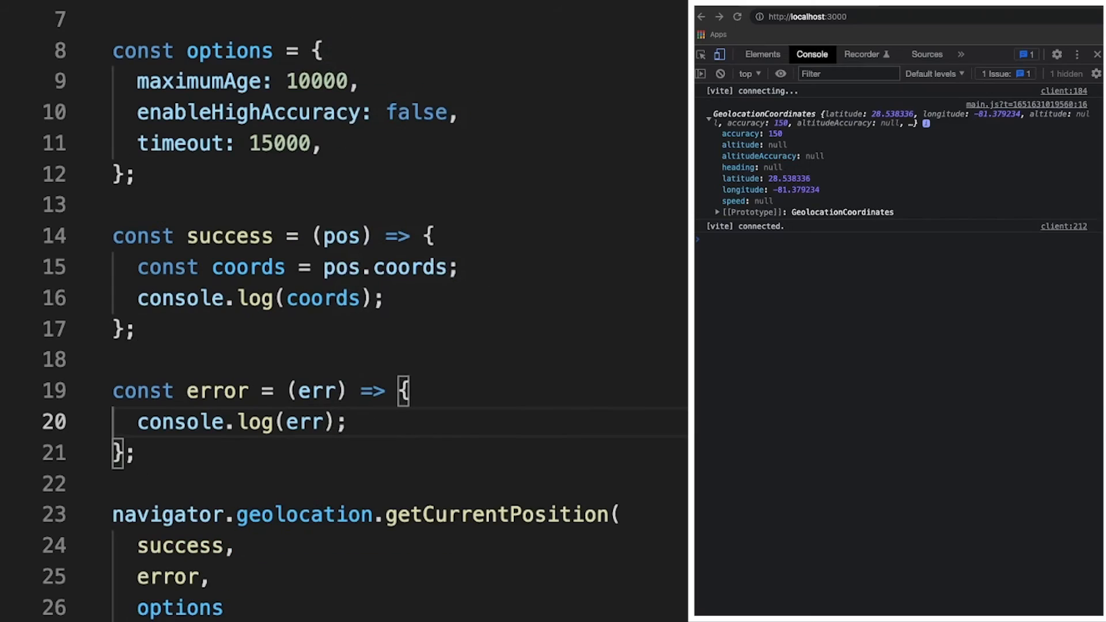
mouse_move(992, 336)
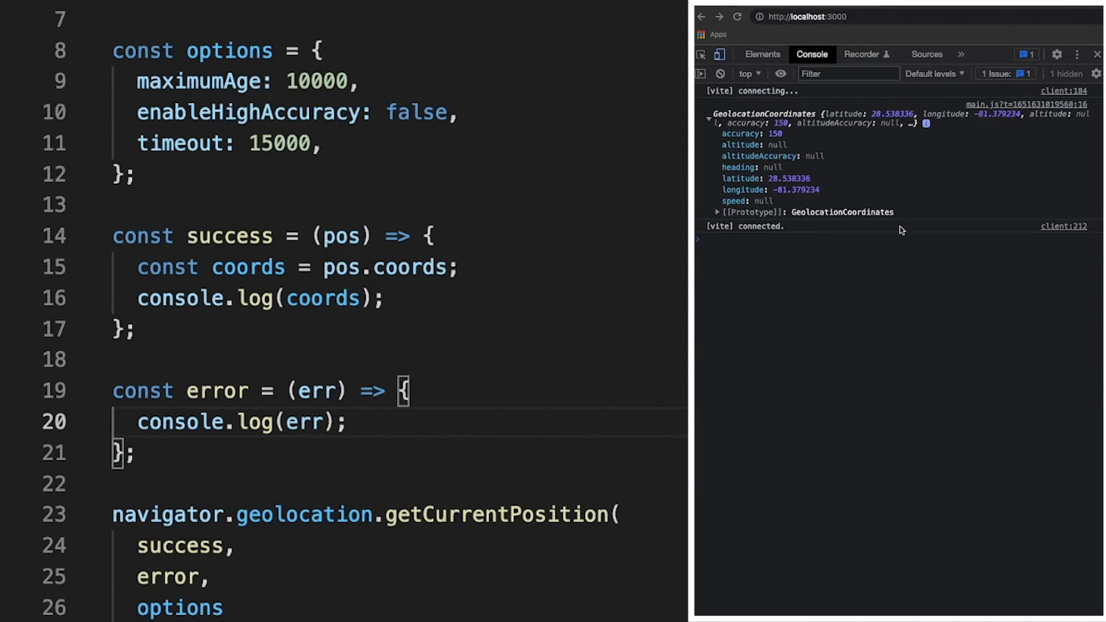
mouse_move(752, 128)
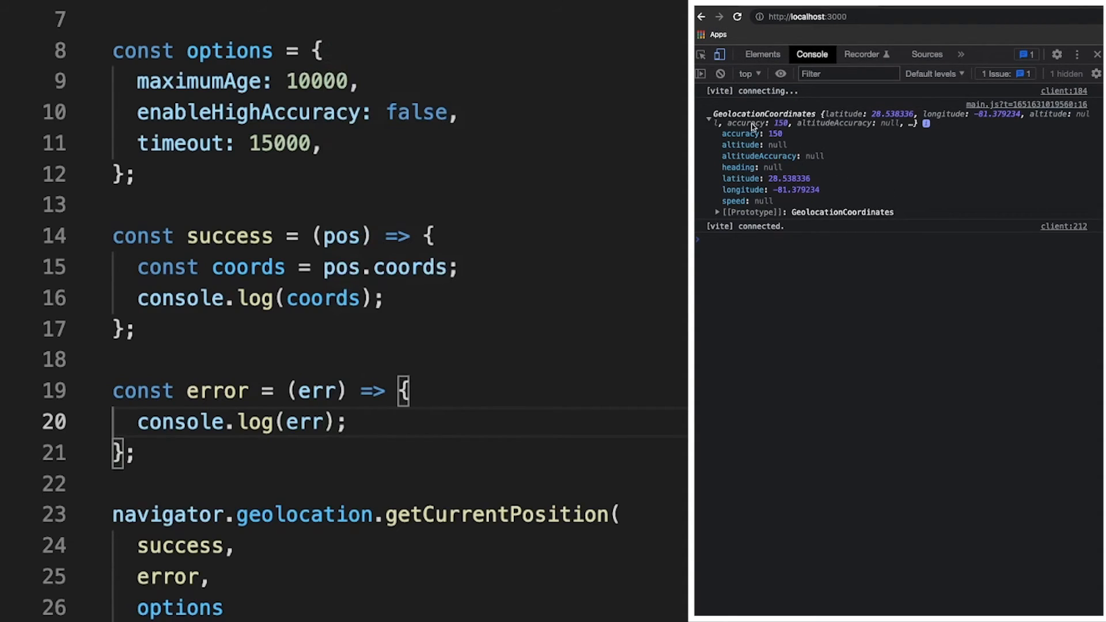
mouse_move(741, 194)
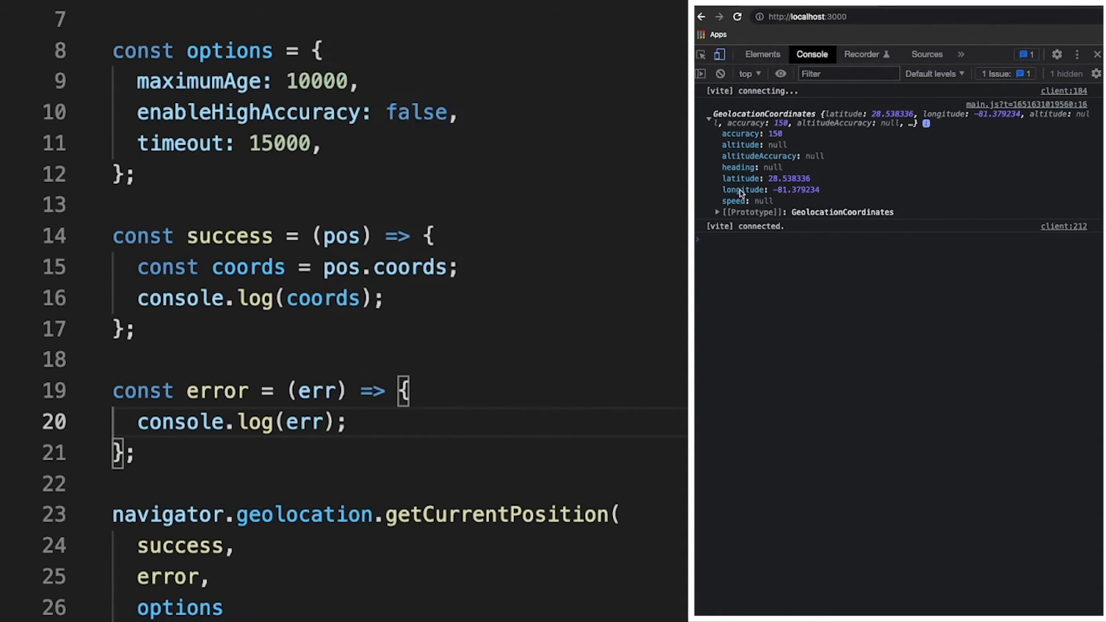
mouse_move(809, 204)
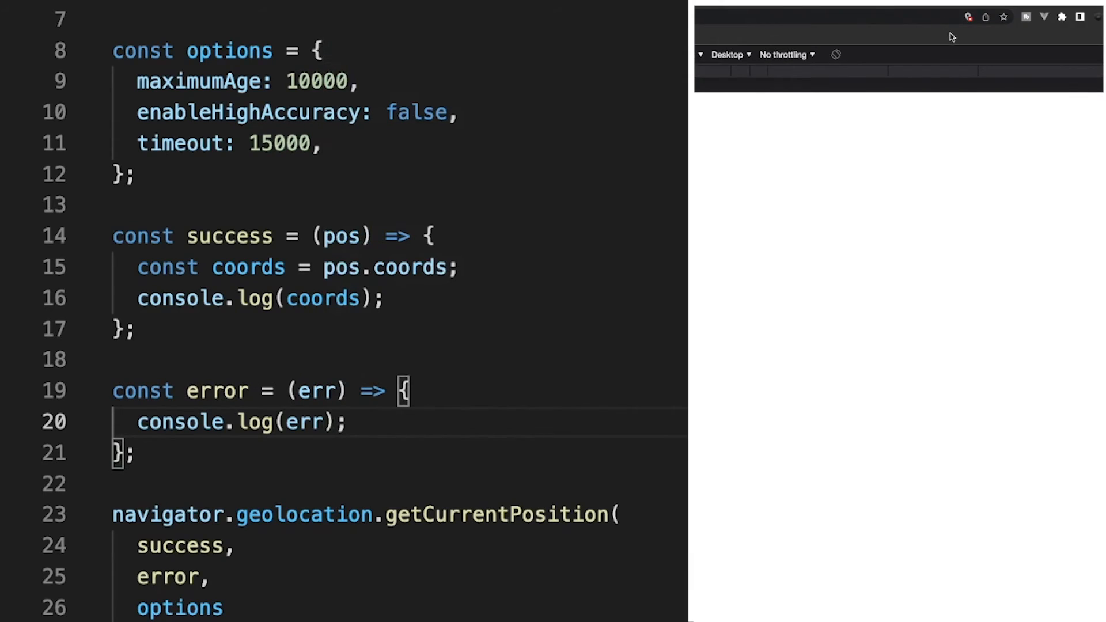
Step: Keep location access blocked for localhost:3000 via the address-bar location icon
click(969, 16)
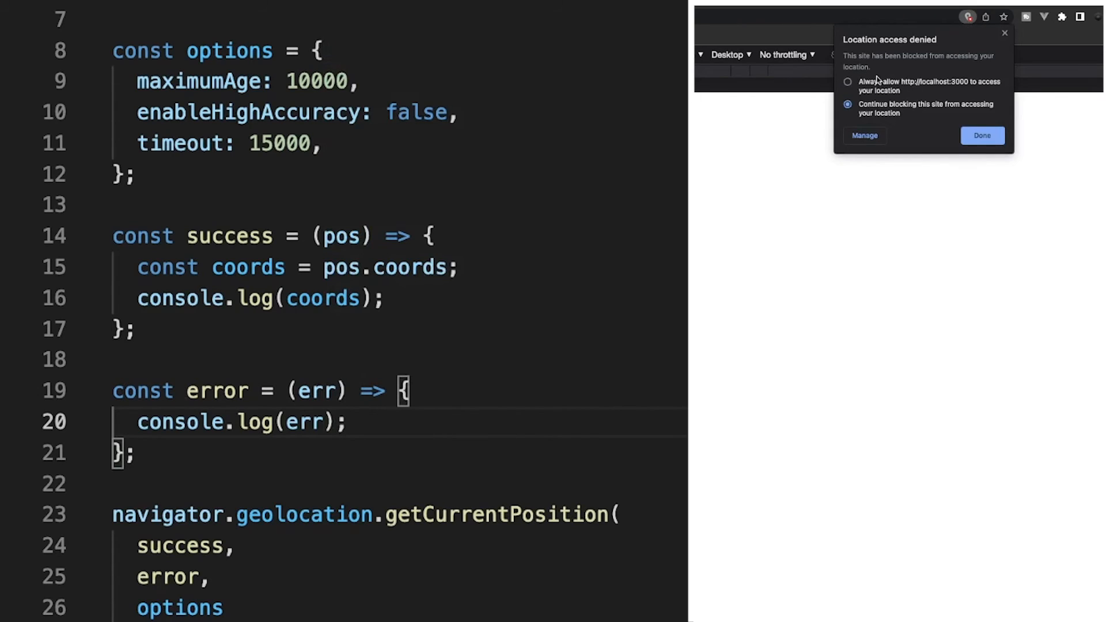
mouse_move(993, 166)
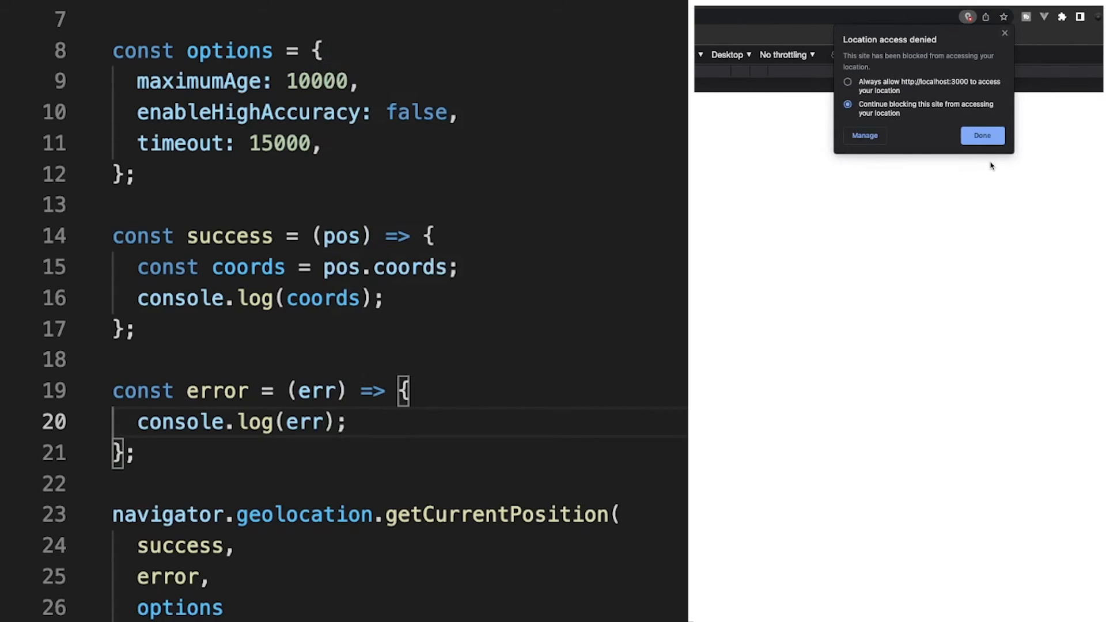
click(981, 136)
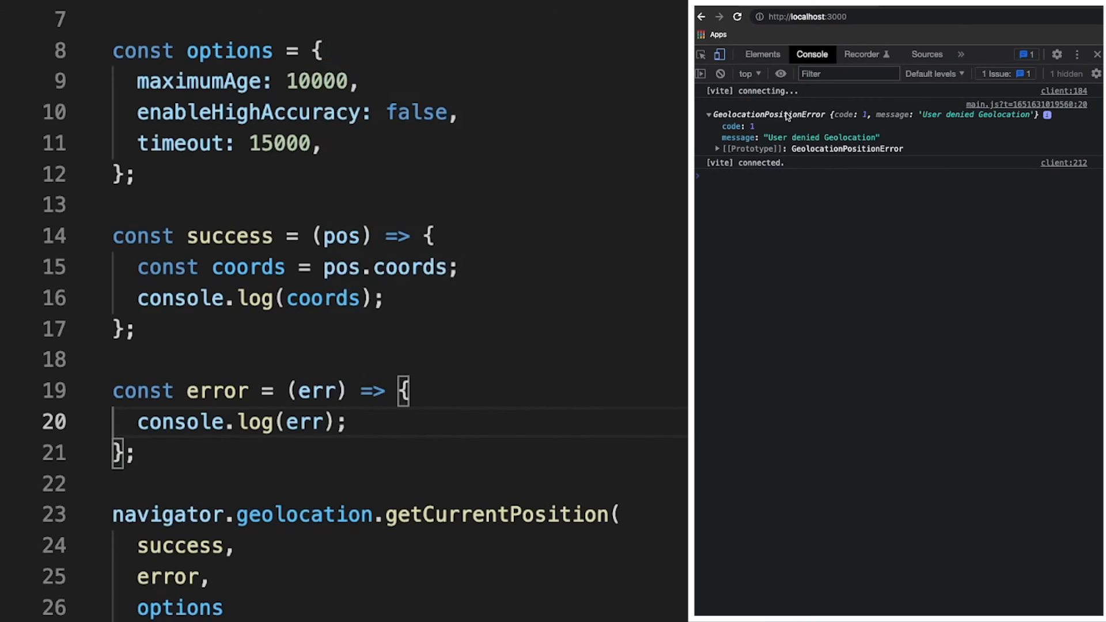